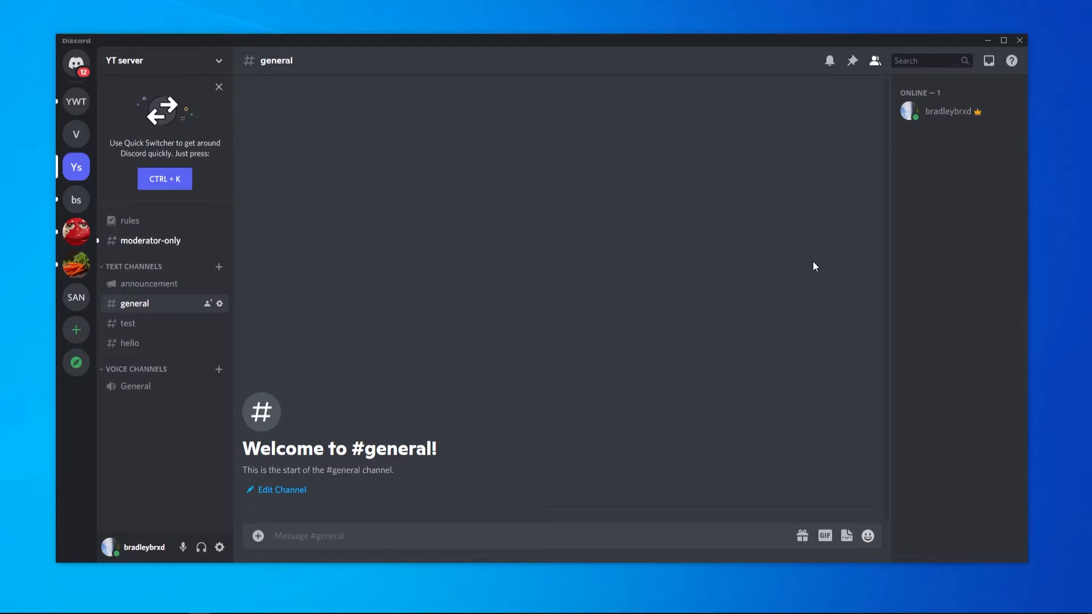
mouse_move(389, 357)
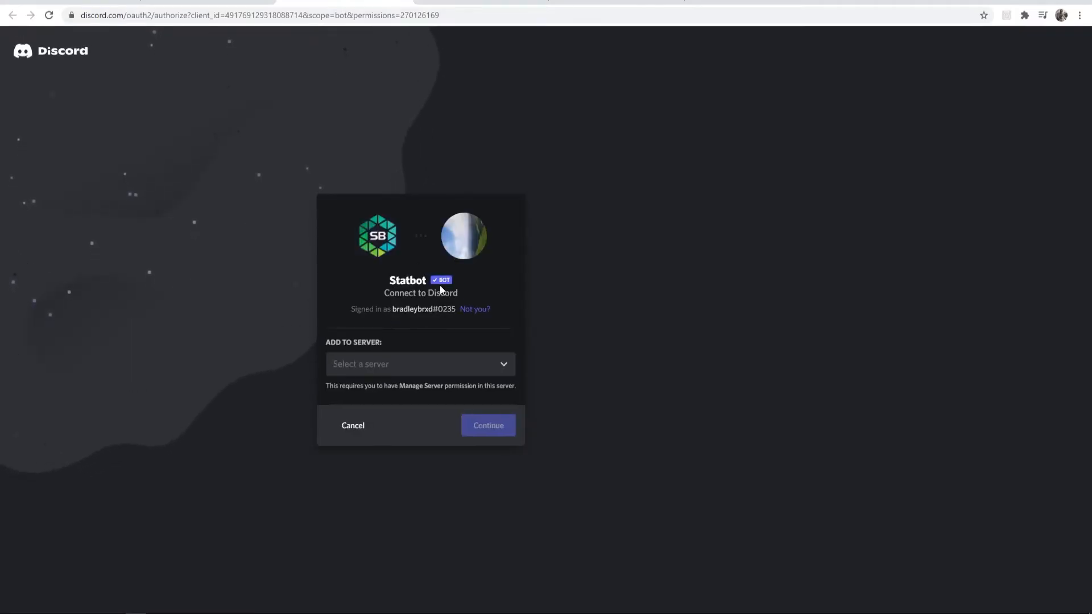
- Add Statbot to YT server, authorize its requested permissions and pass the hCaptcha human check
left_click(420, 364)
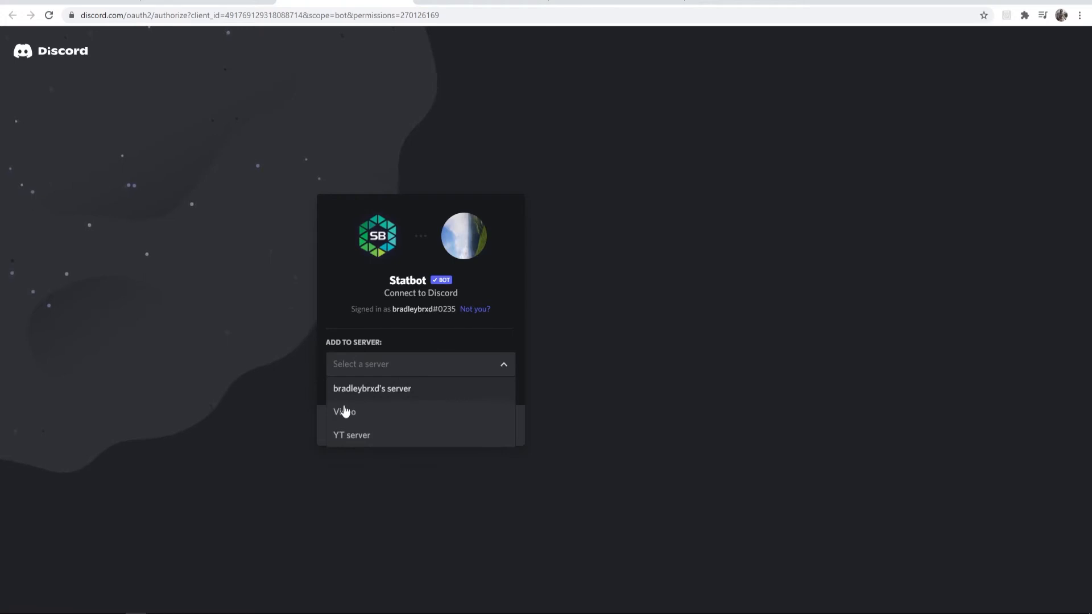
mouse_move(351, 440)
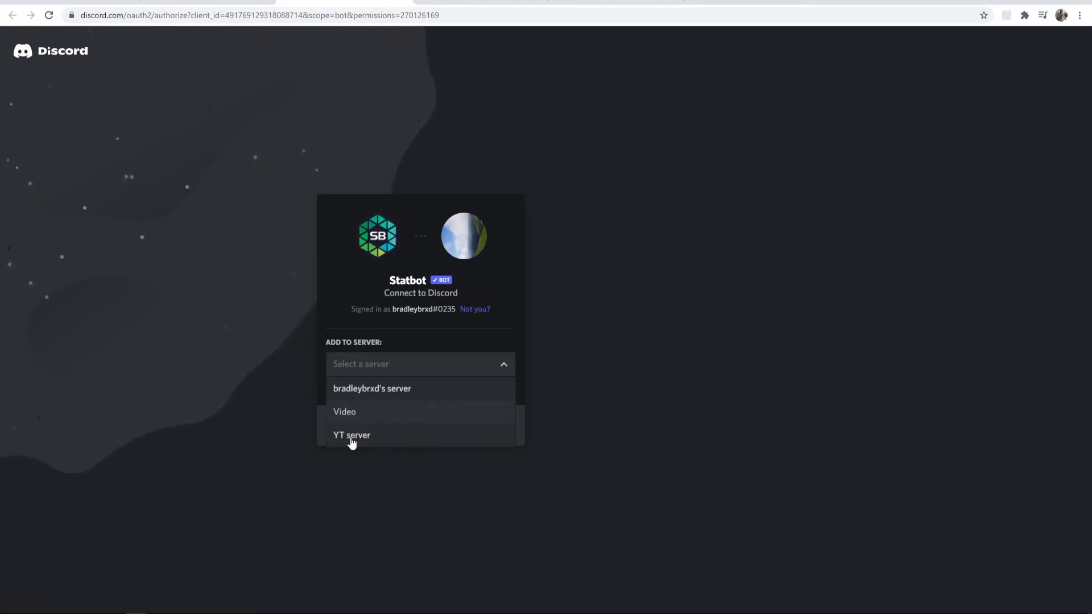
left_click(352, 435)
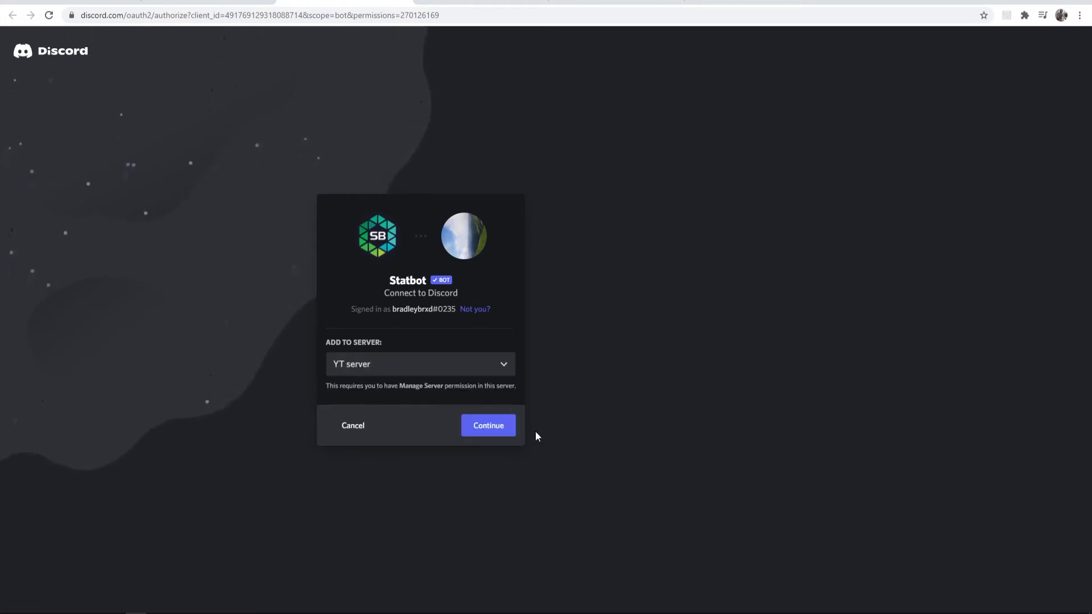
left_click(488, 425)
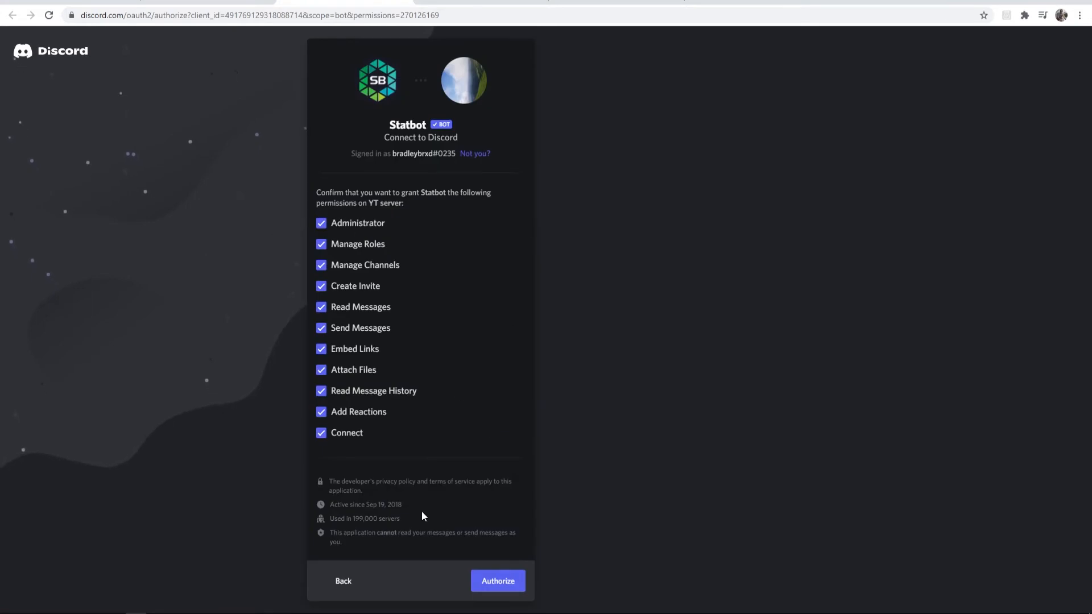
mouse_move(463, 262)
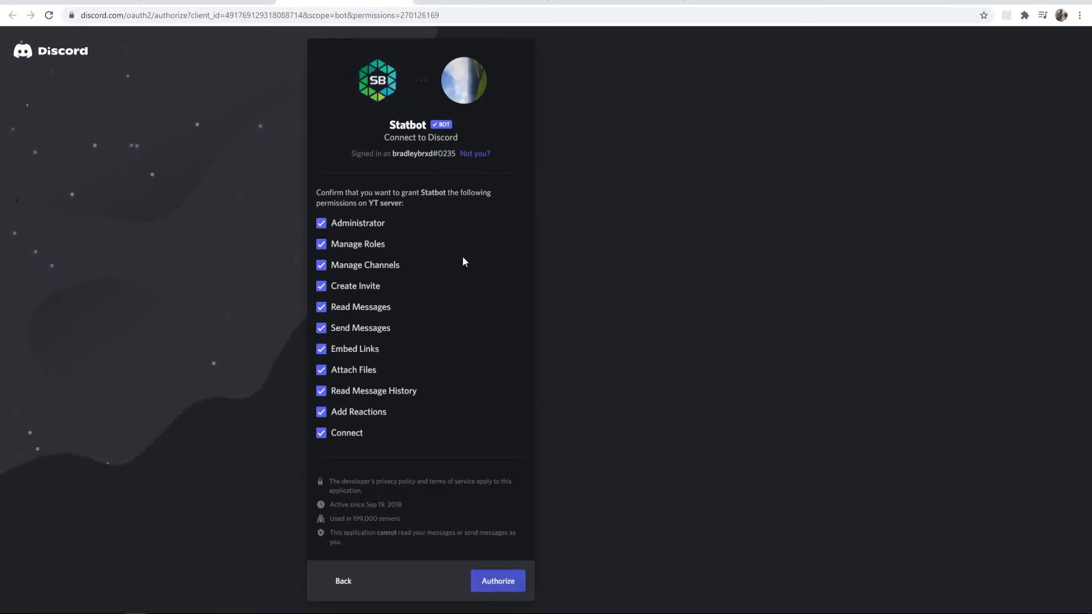
left_click(498, 581)
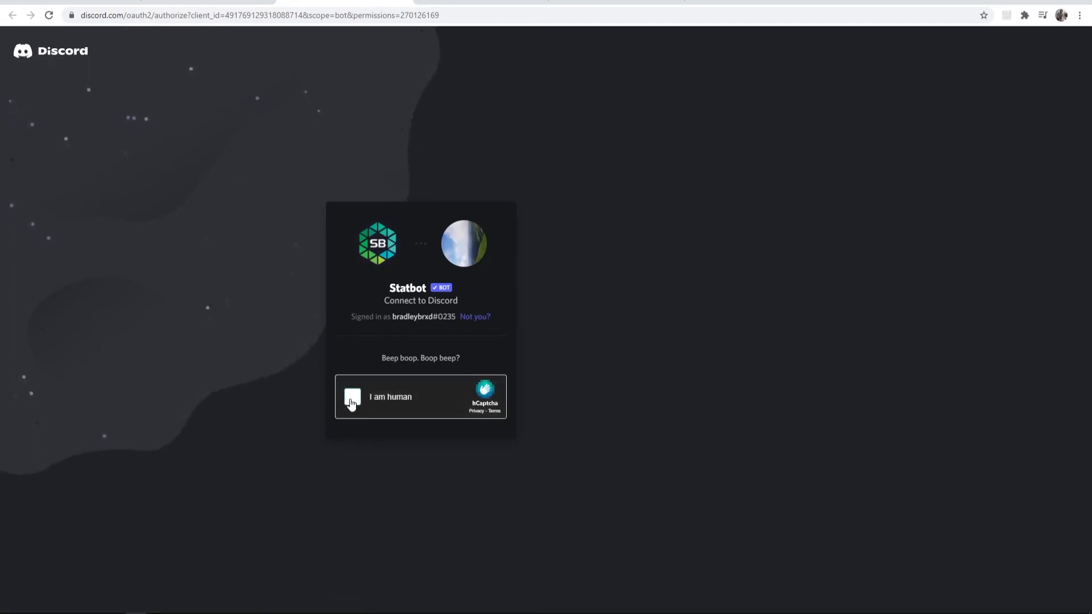
left_click(352, 397)
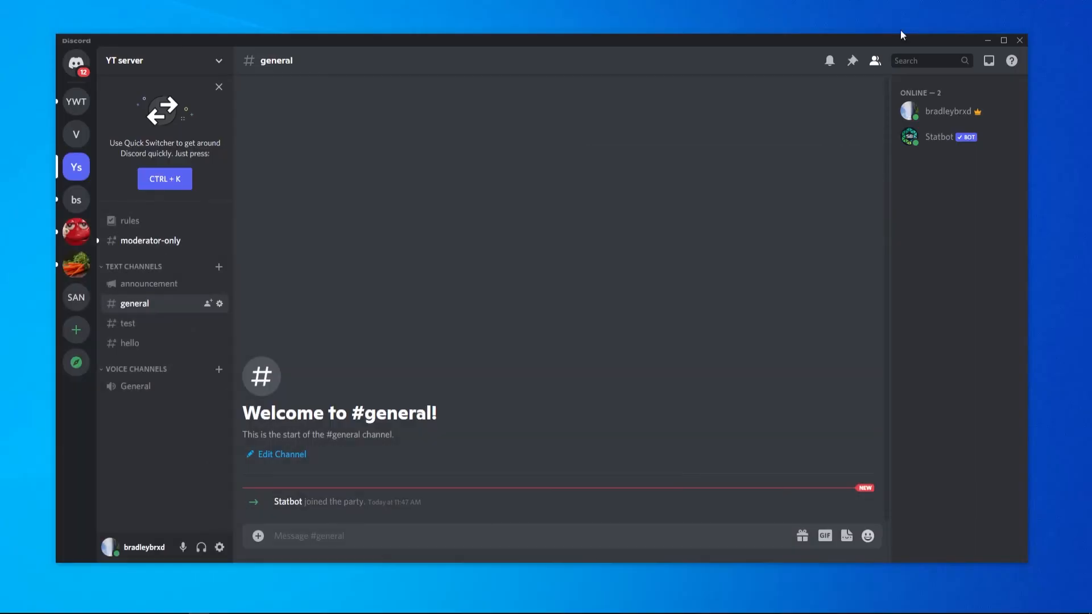
mouse_move(339, 513)
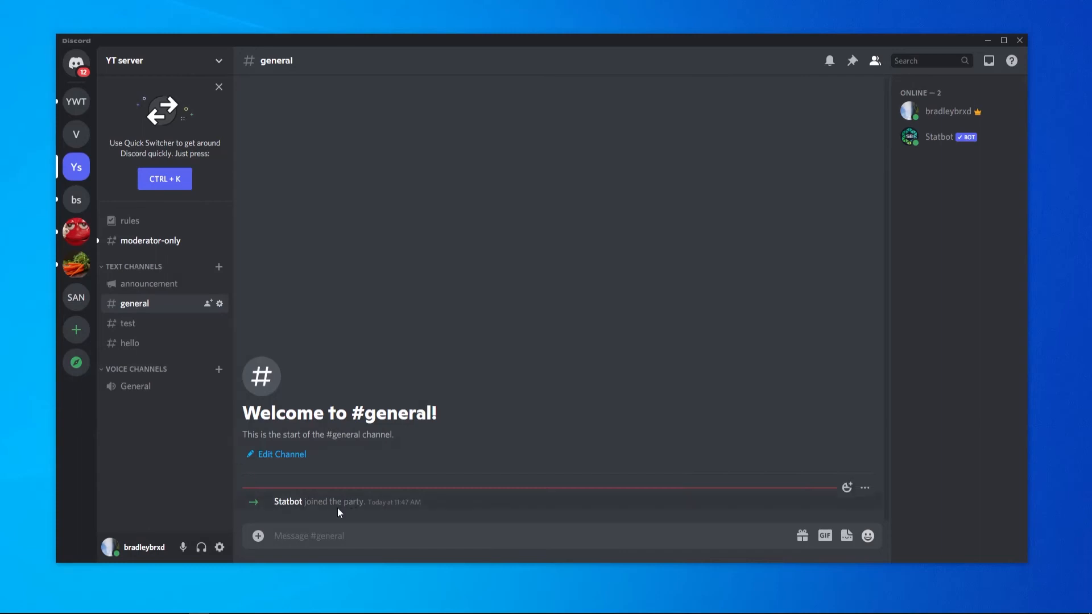
mouse_move(491, 244)
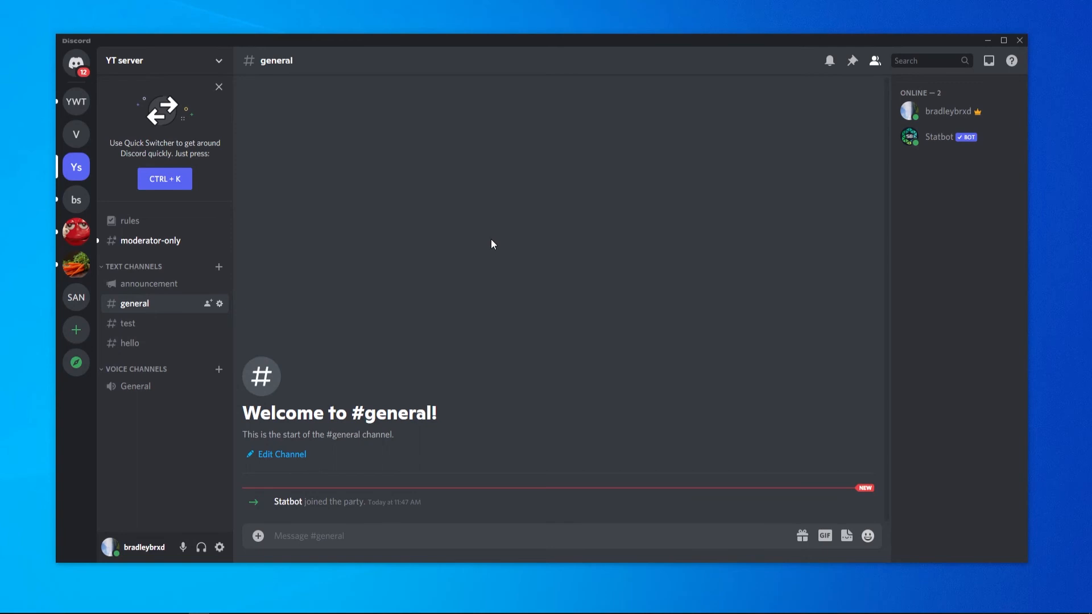
mouse_move(289, 561)
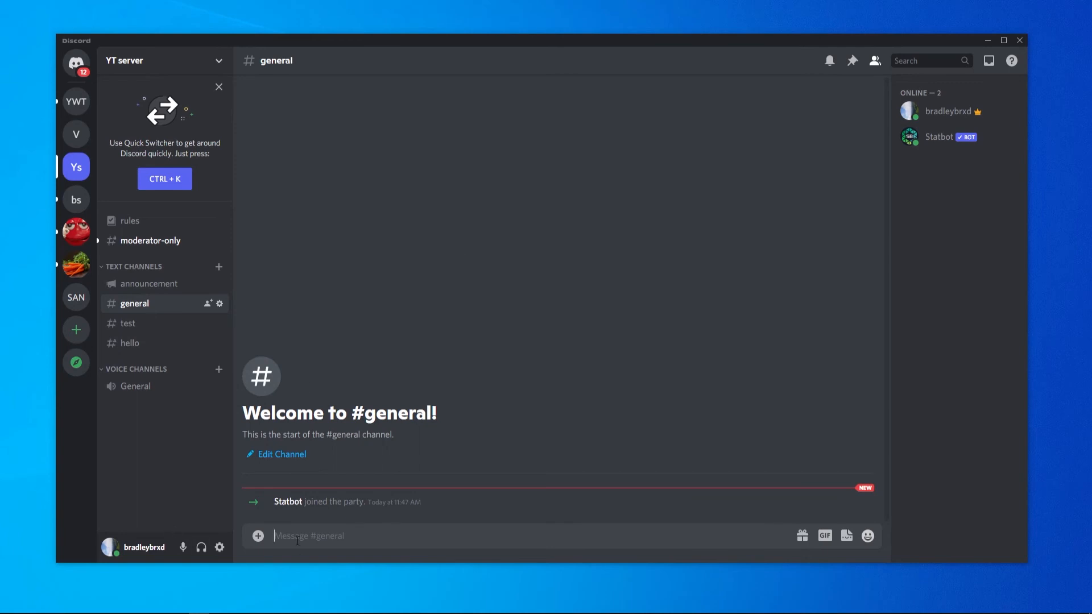
- Draft the Statbot command 's?me' in the #general message box without sending it
type("s?me")
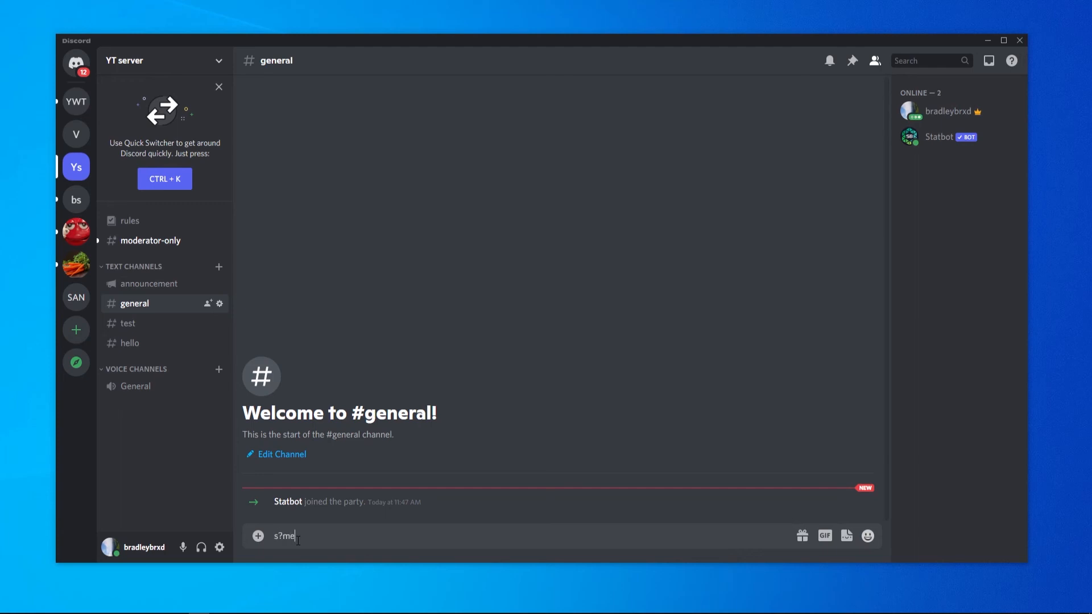